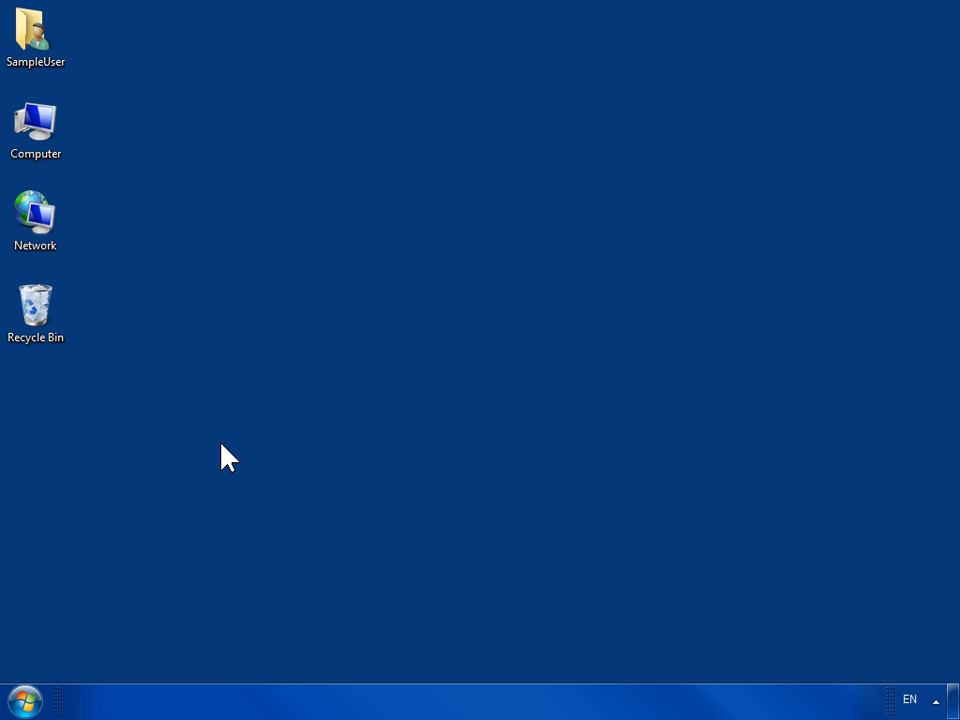
mouse_move(36, 690)
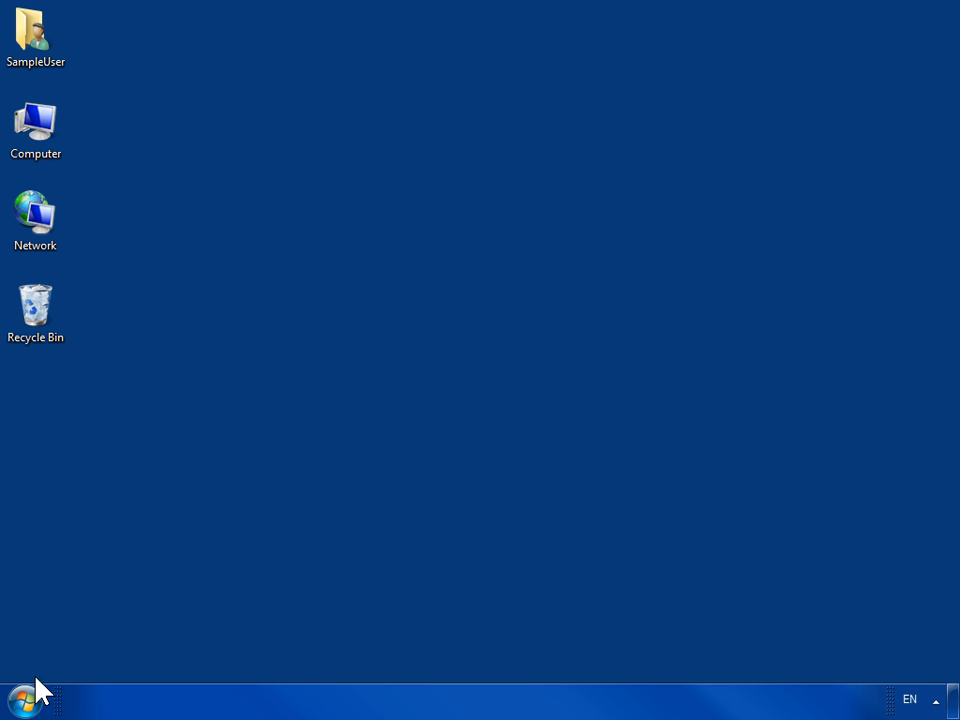
mouse_move(280, 524)
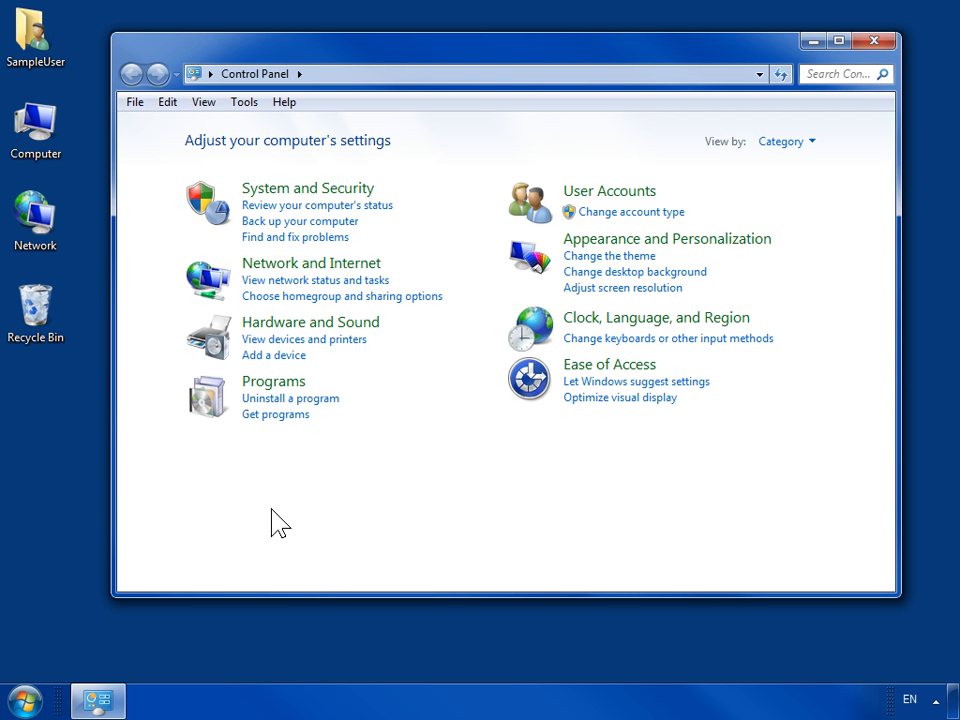
Reach Internet Properties from Control Panel's Network and Internet page
left_click(312, 262)
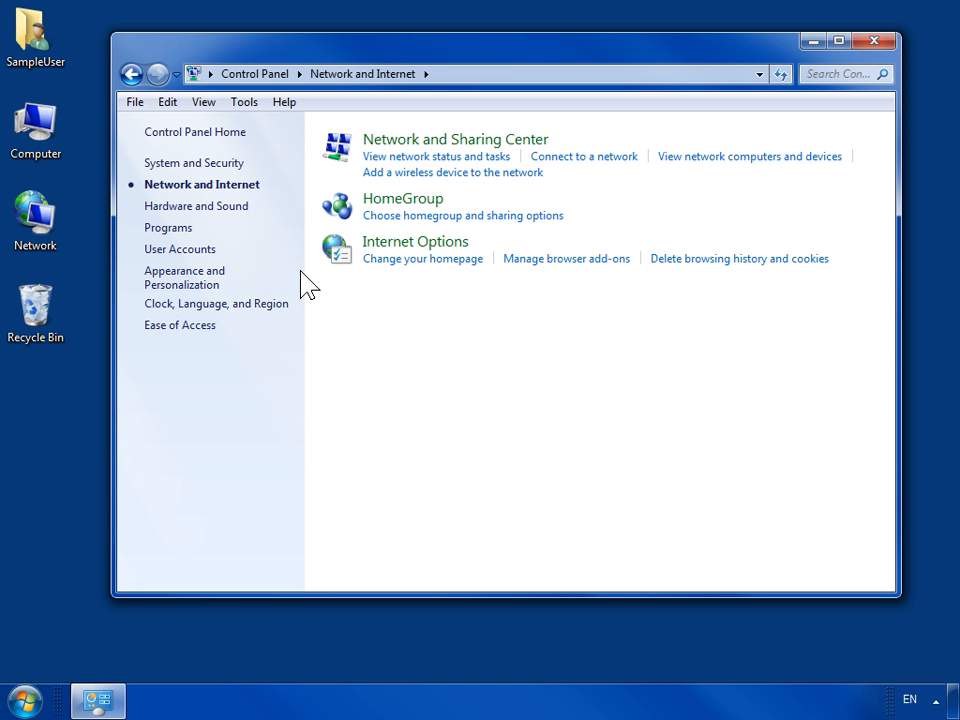
mouse_move(416, 240)
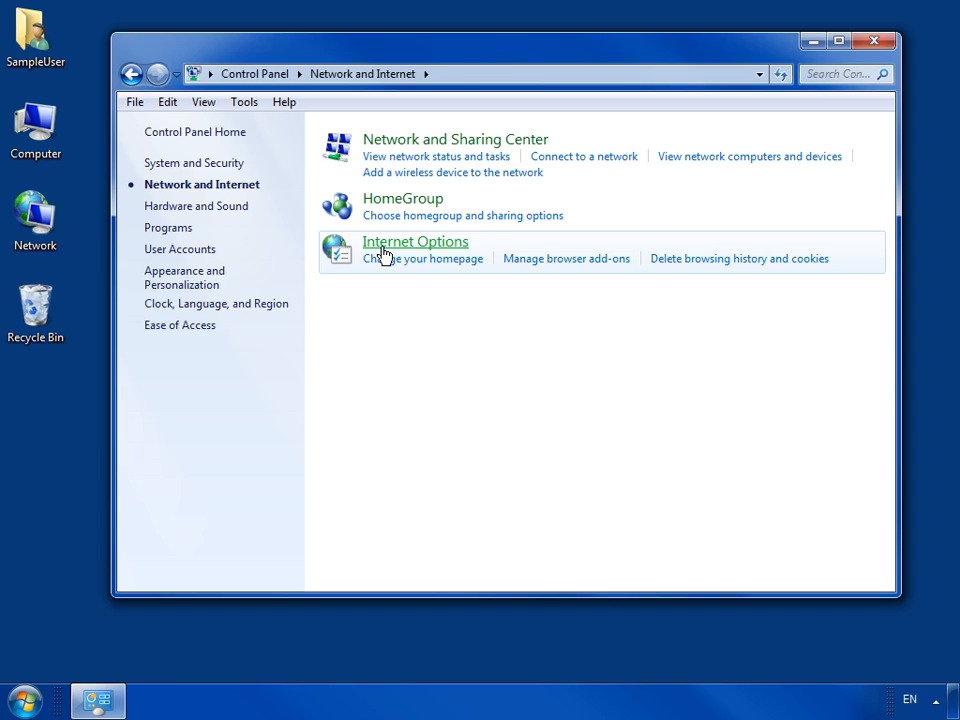
left_click(416, 240)
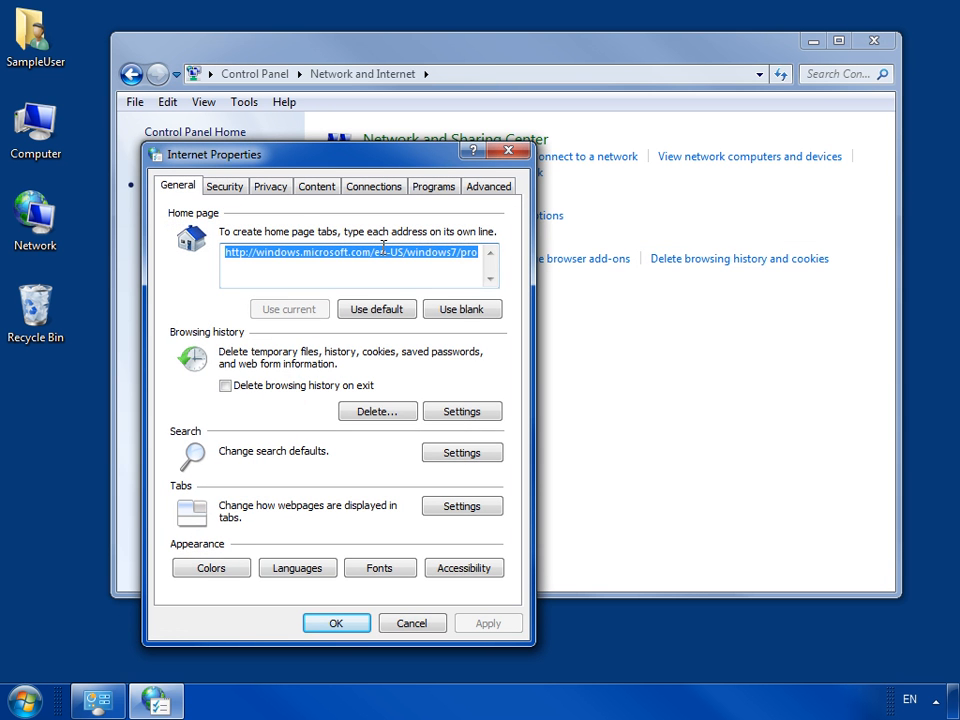
left_click(270, 186)
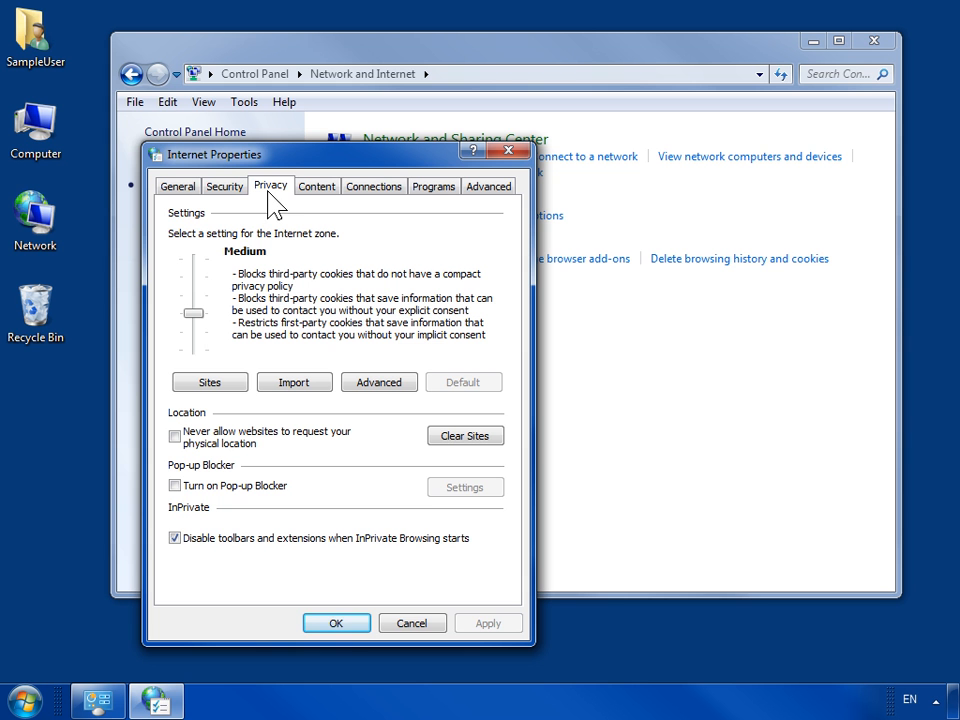
left_click(176, 486)
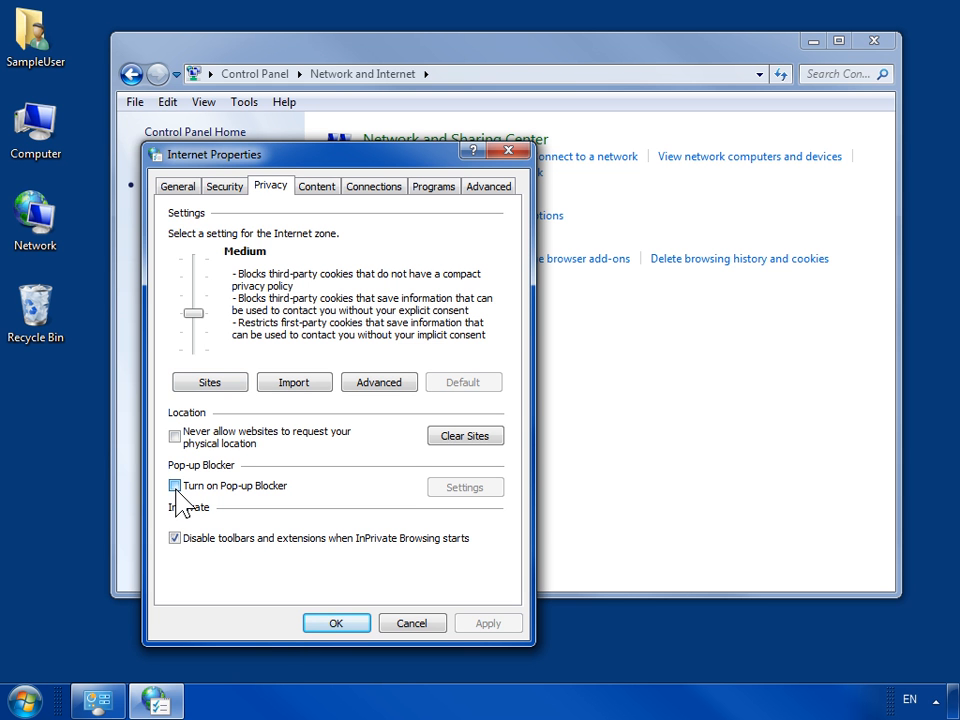
left_click(176, 486)
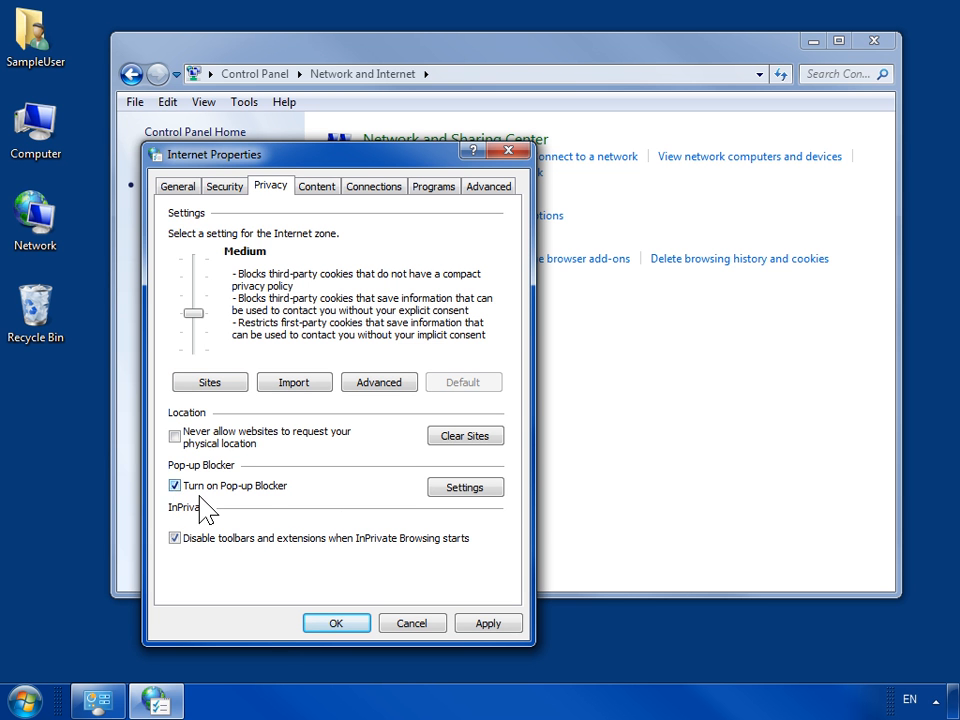
left_click(464, 488)
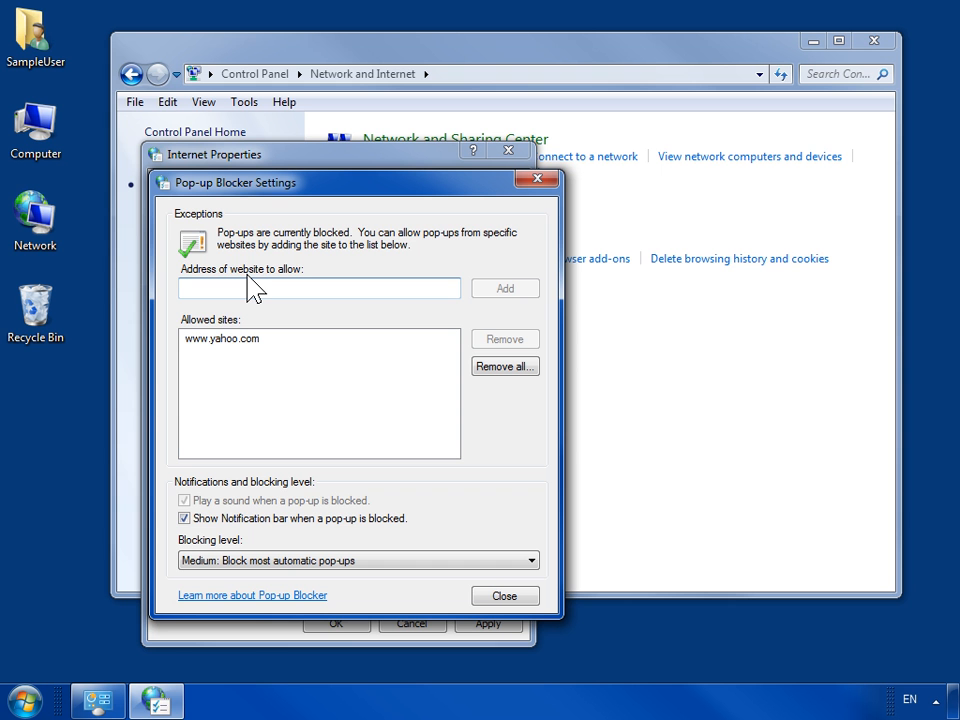
left_click(320, 288)
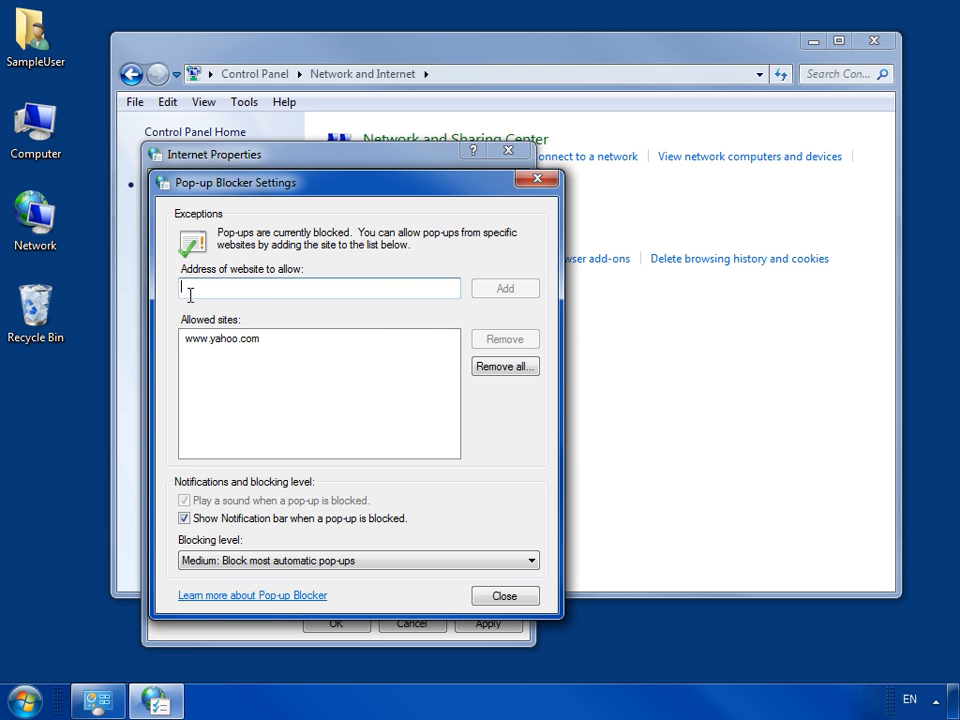
type("www.google.com")
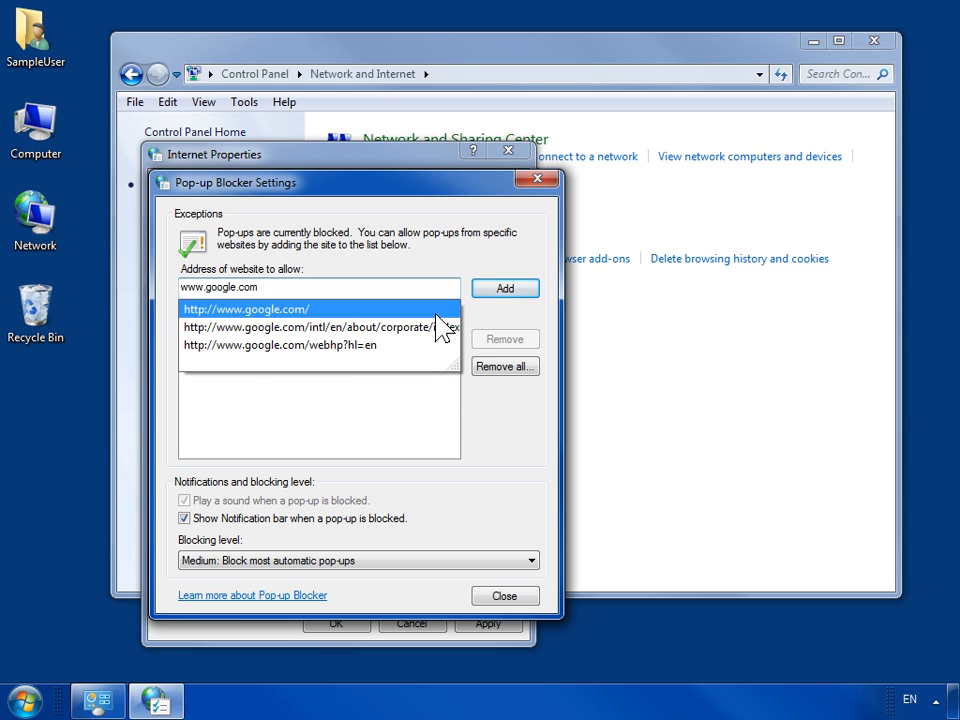
left_click(504, 288)
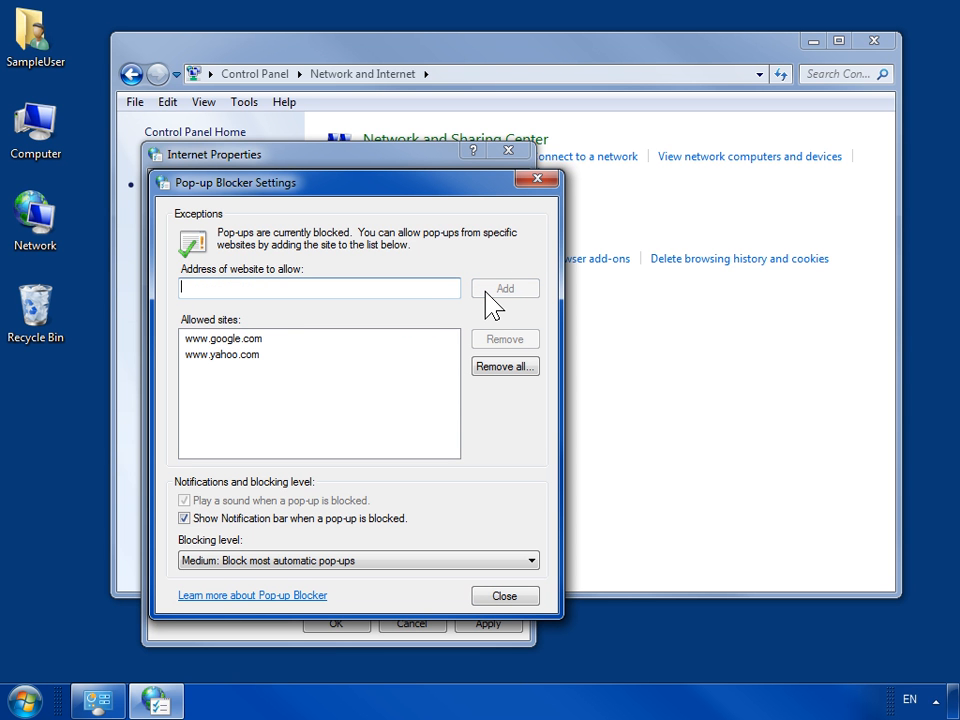
mouse_move(378, 340)
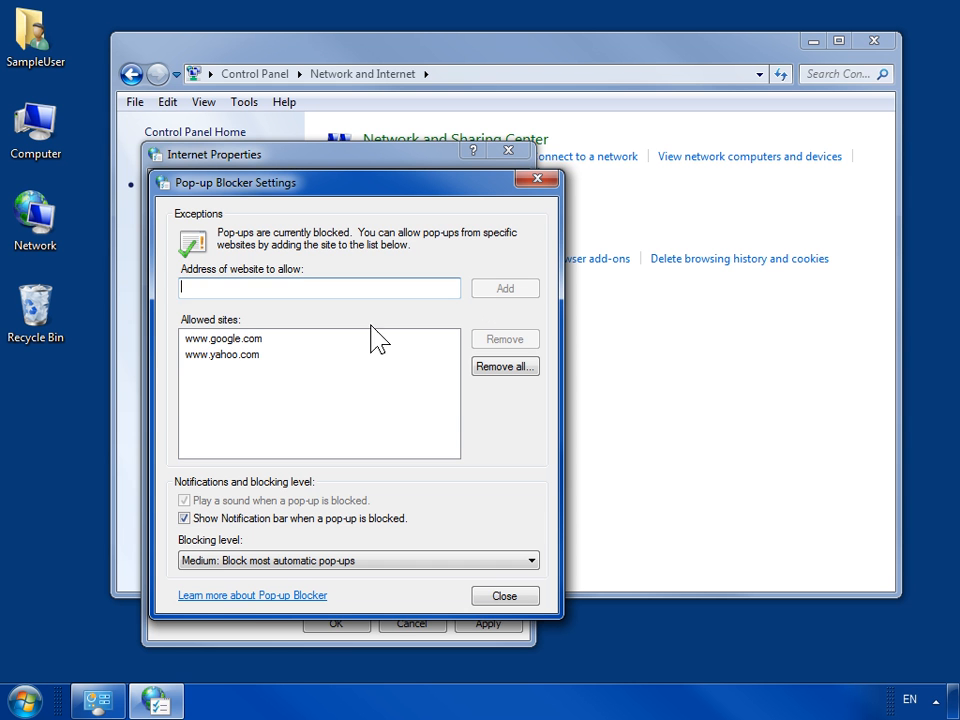
left_click(222, 354)
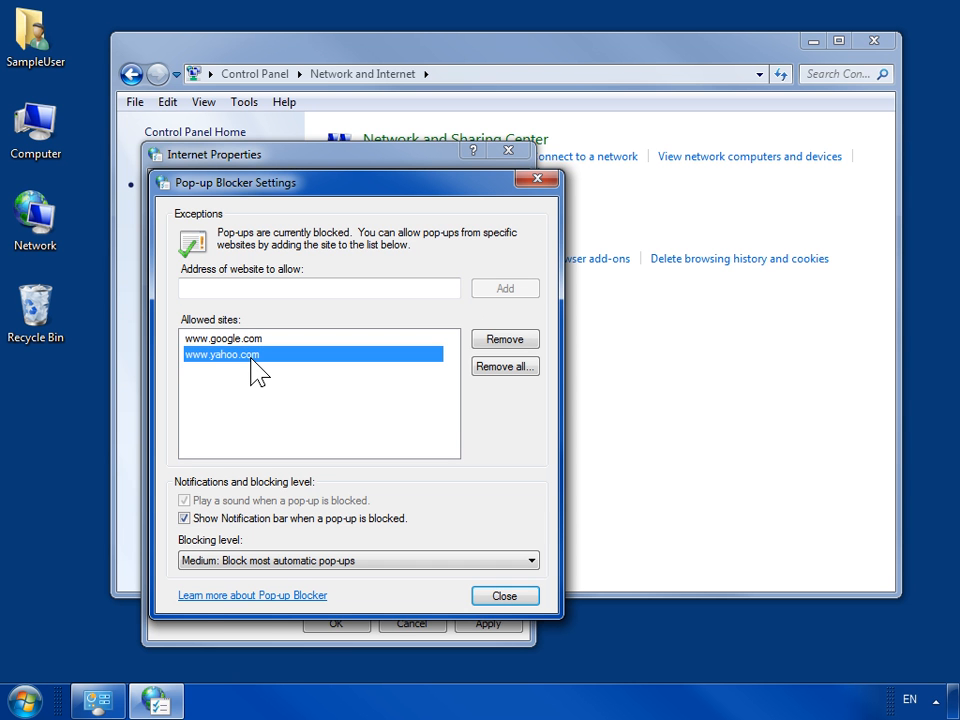
mouse_move(486, 356)
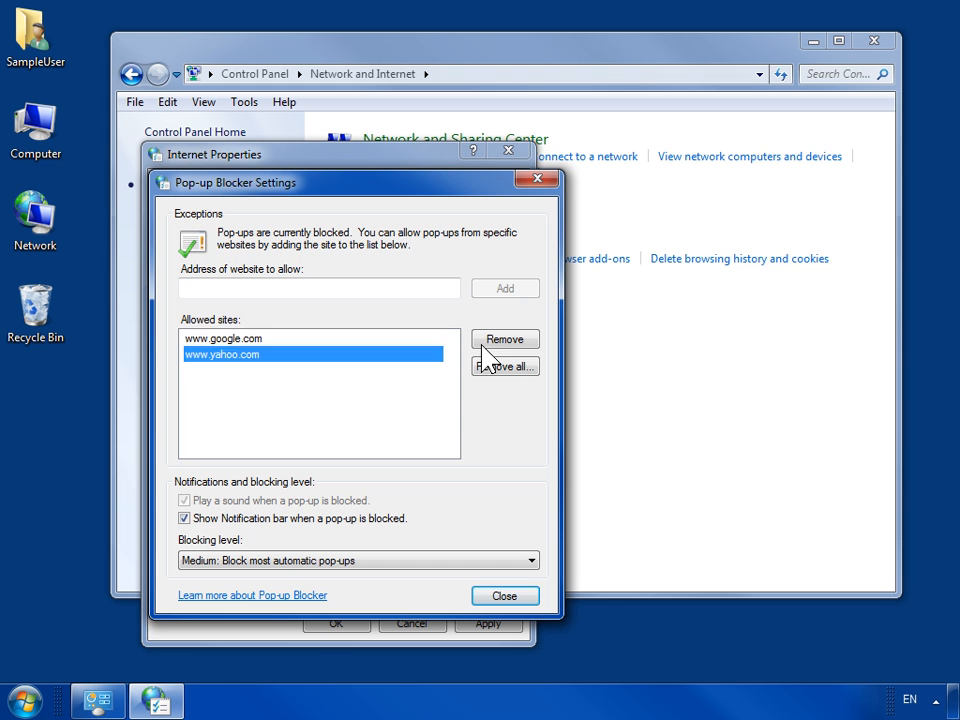
left_click(504, 340)
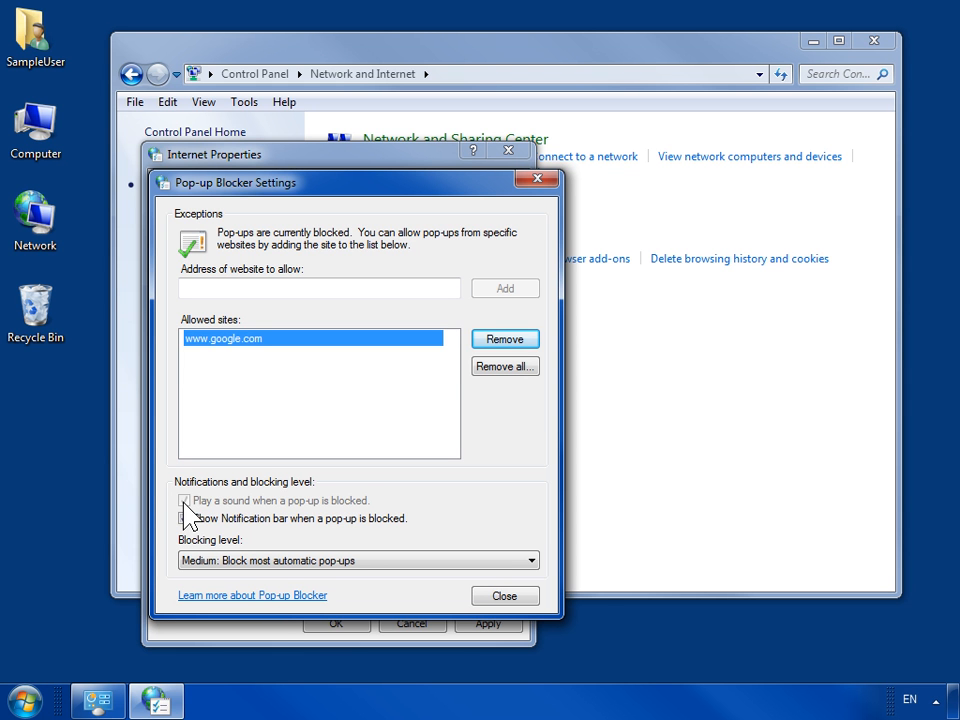
left_click(184, 518)
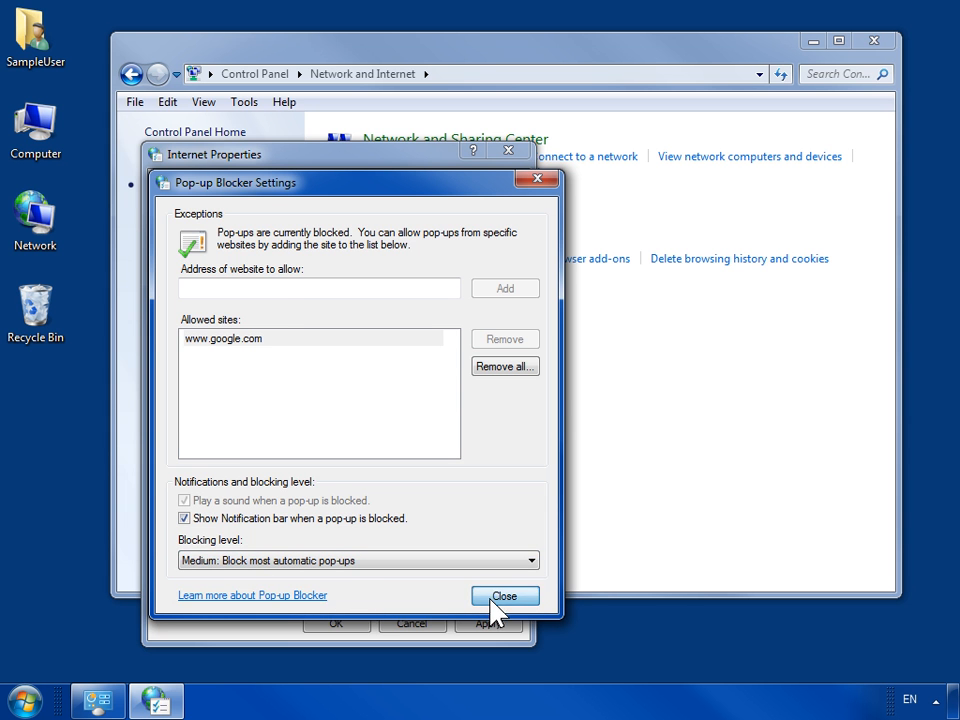
Close the Pop-up Blocker Settings, leaving the blocker on in Privacy
left_click(504, 596)
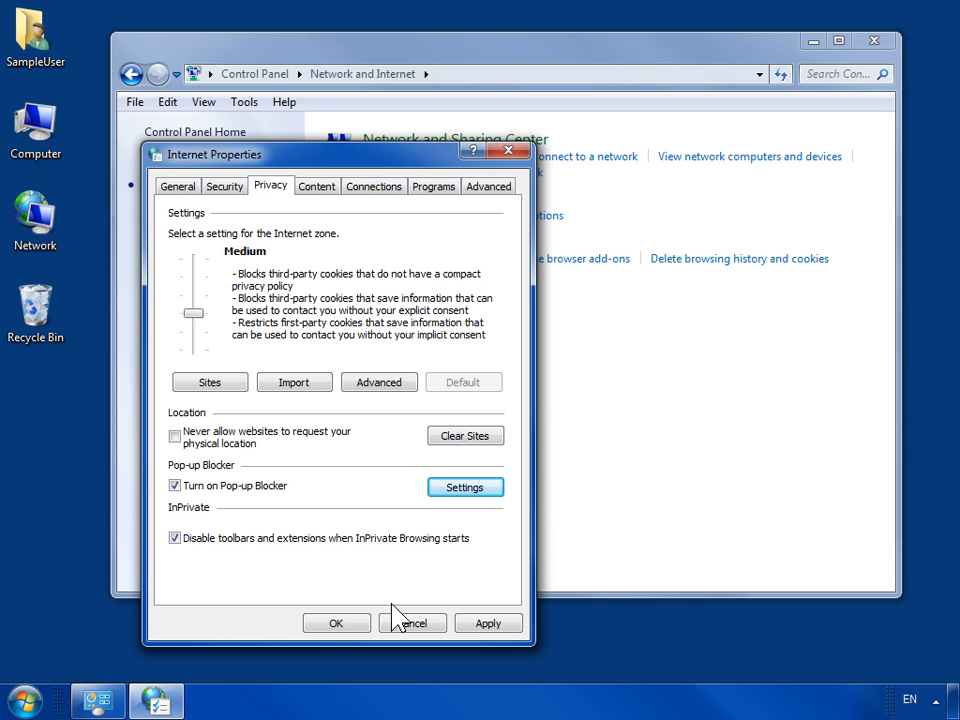